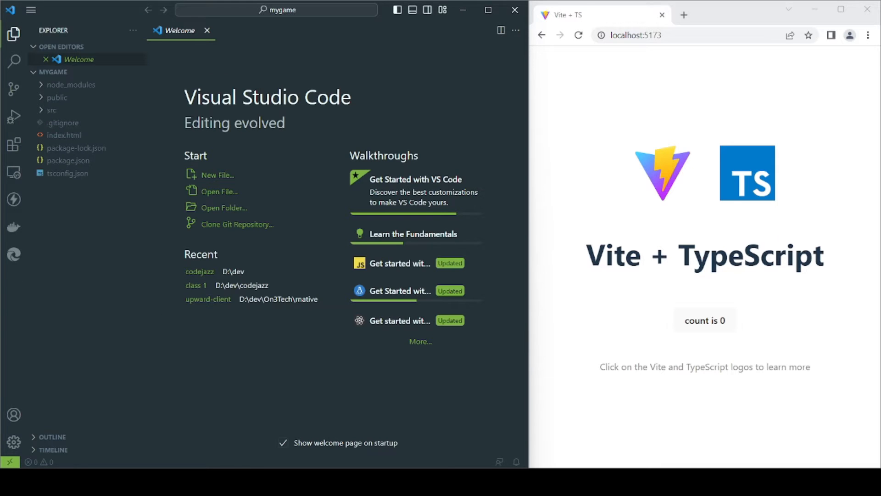
# - Expand the src folder in the Explorer and open a context menu on a file inside it
pyautogui.click(52, 97)
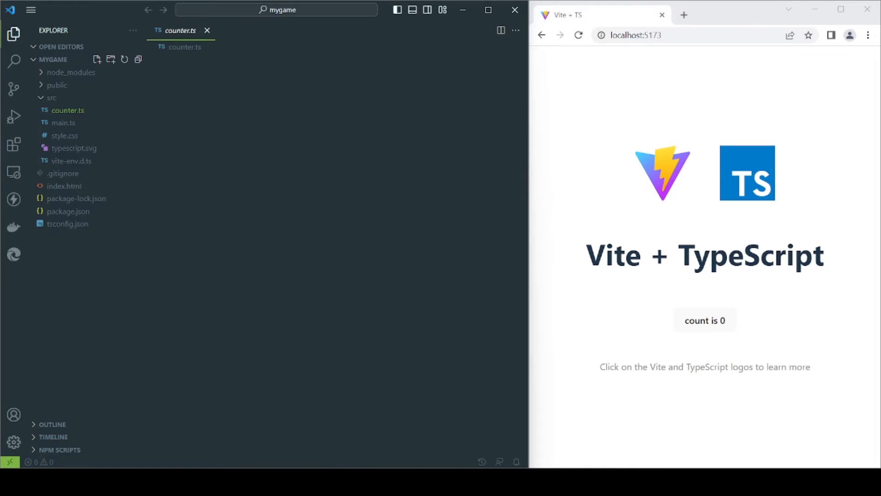
pyautogui.rightClick(67, 110)
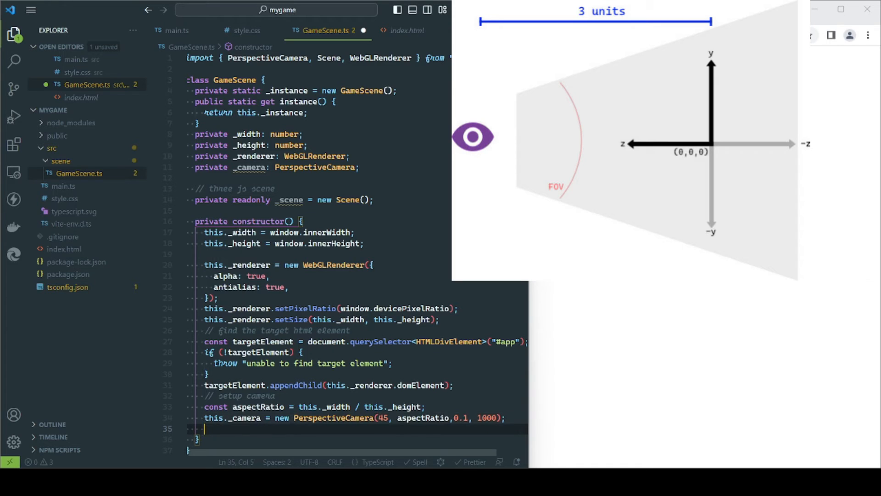
# - Position the camera at (0, 0, 3) with this._camera.position.set(0, 0, 3)
pyautogui.write('this._camera.position.set(0, 0, 3);')
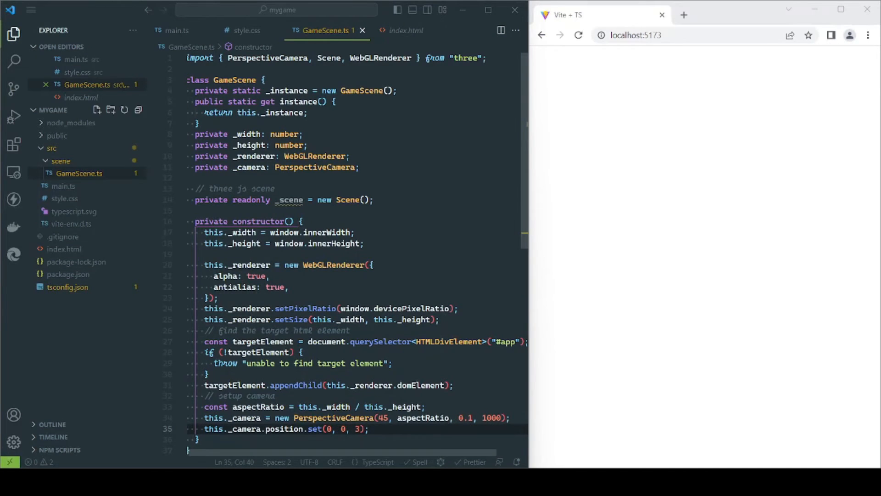